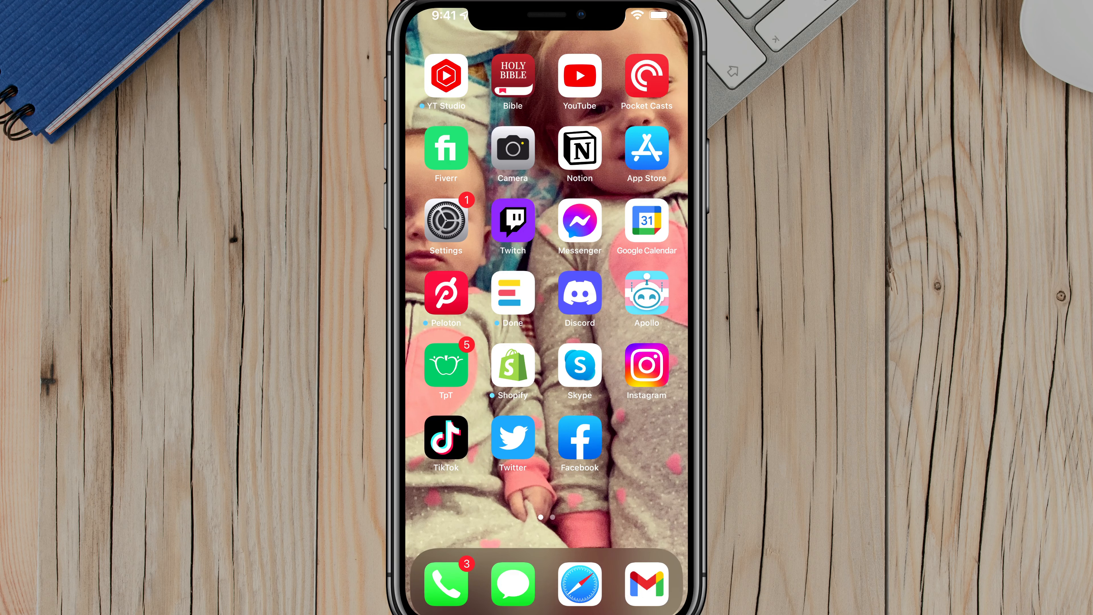
- Launch Settings from the Home Screen icon
left_click(446, 225)
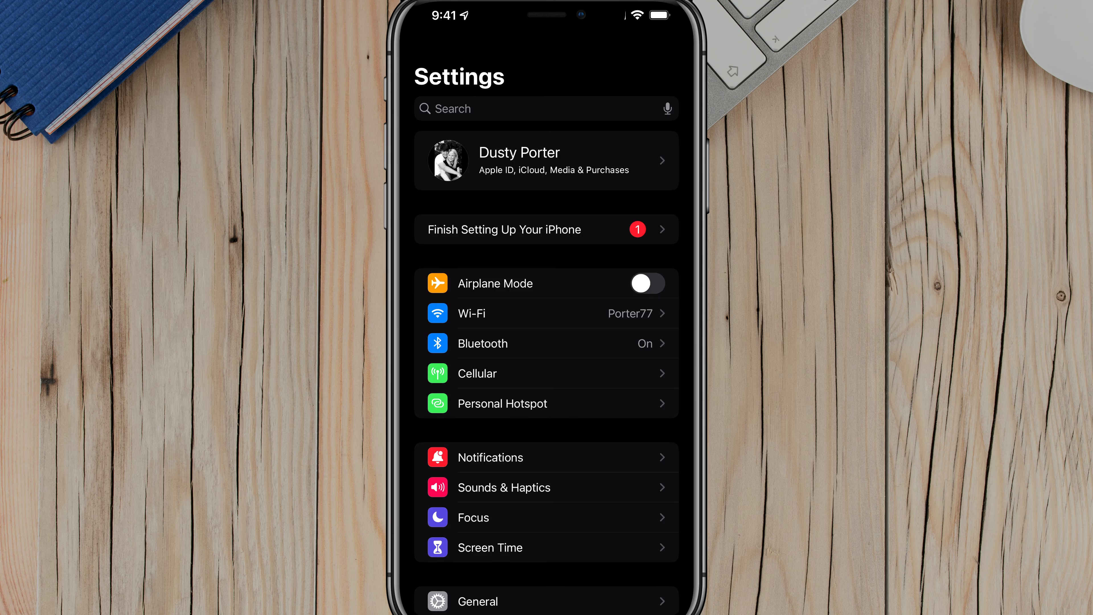
- Enter the Apple ID account page via the banner at the top of Settings
left_click(528, 161)
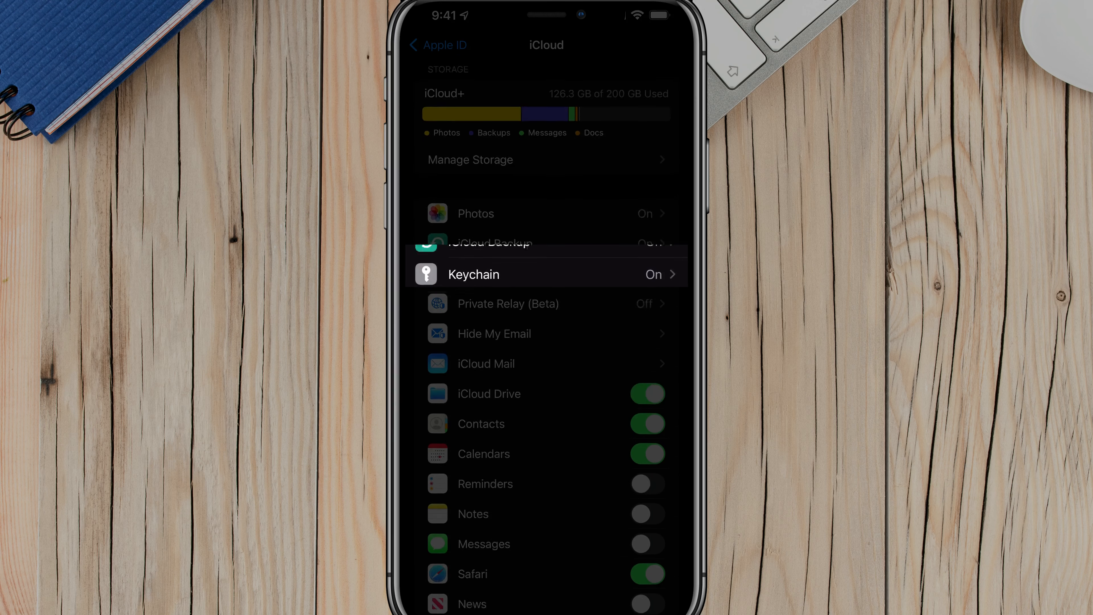
scroll("down", 3)
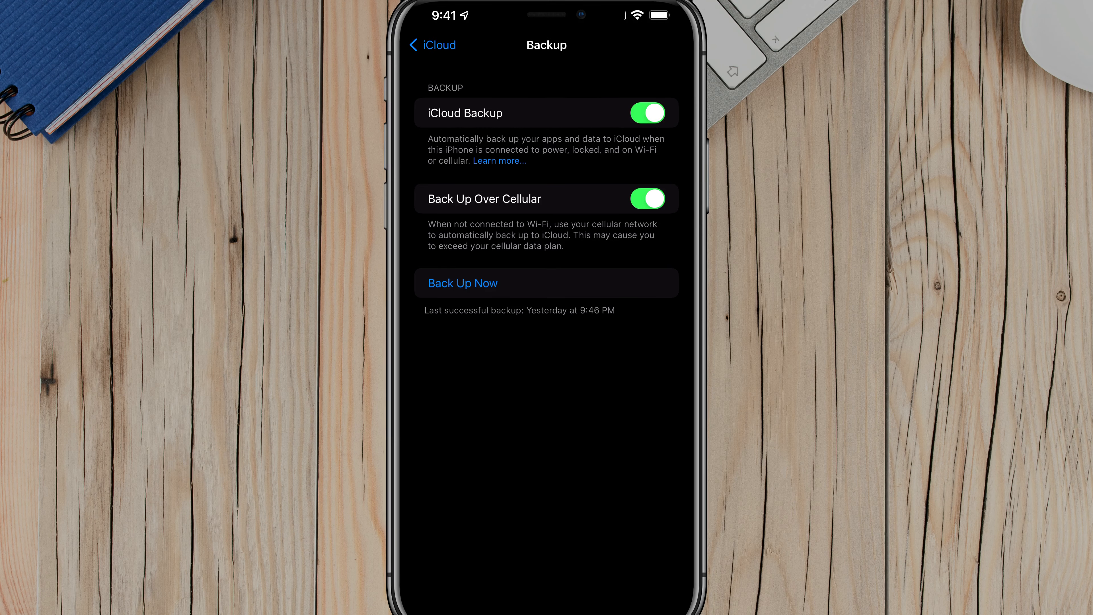
left_click(648, 113)
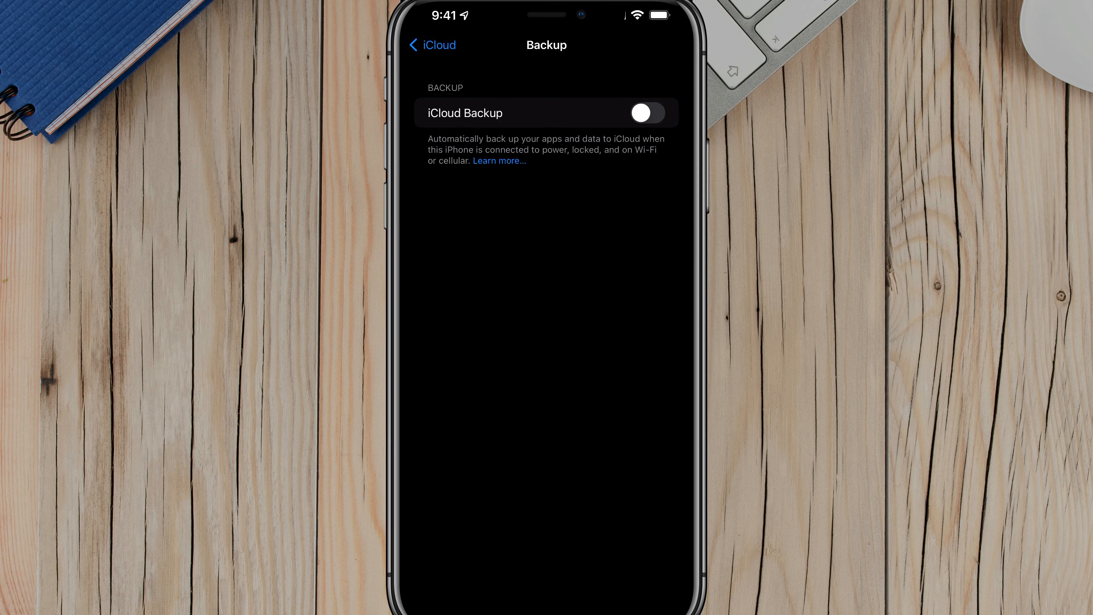
left_click(647, 112)
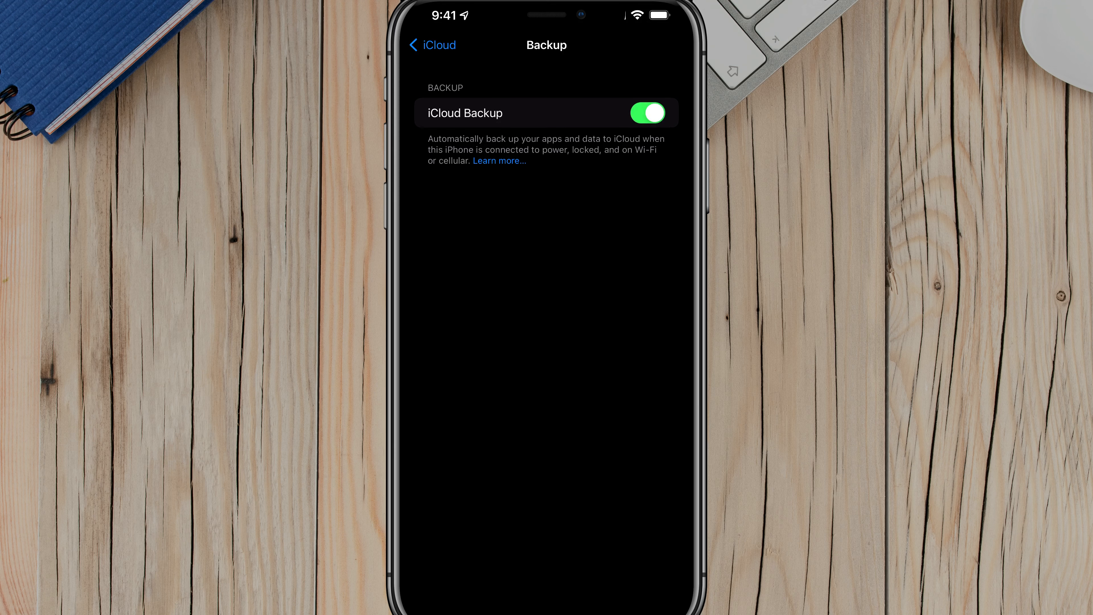
left_click(648, 113)
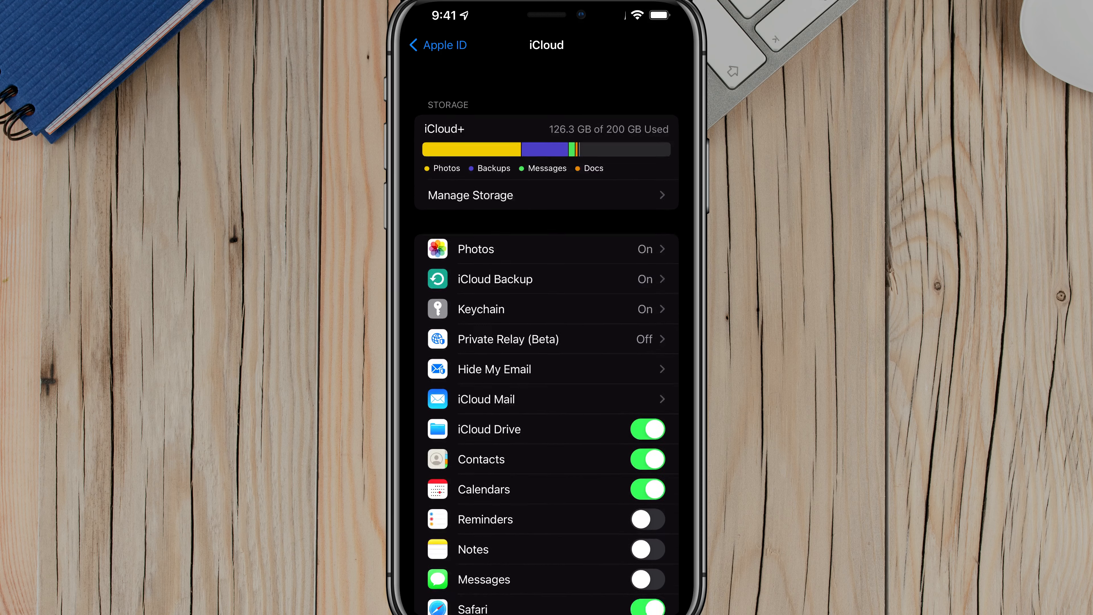
- Switch Messages on in the iCloud apps list and return to the top of the page
scroll("down", 3)
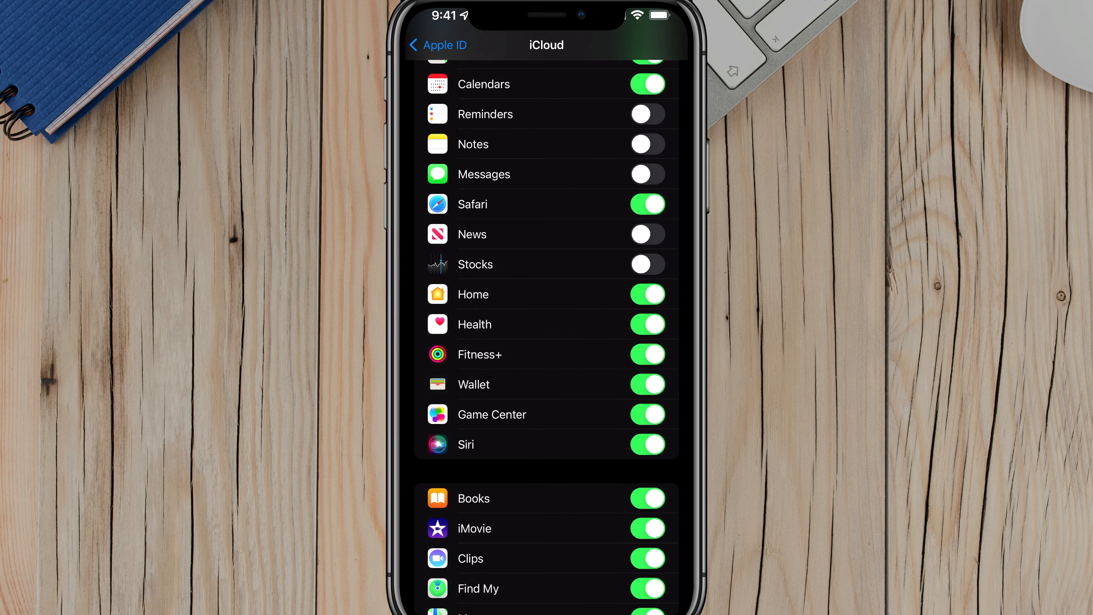
scroll("down", 3)
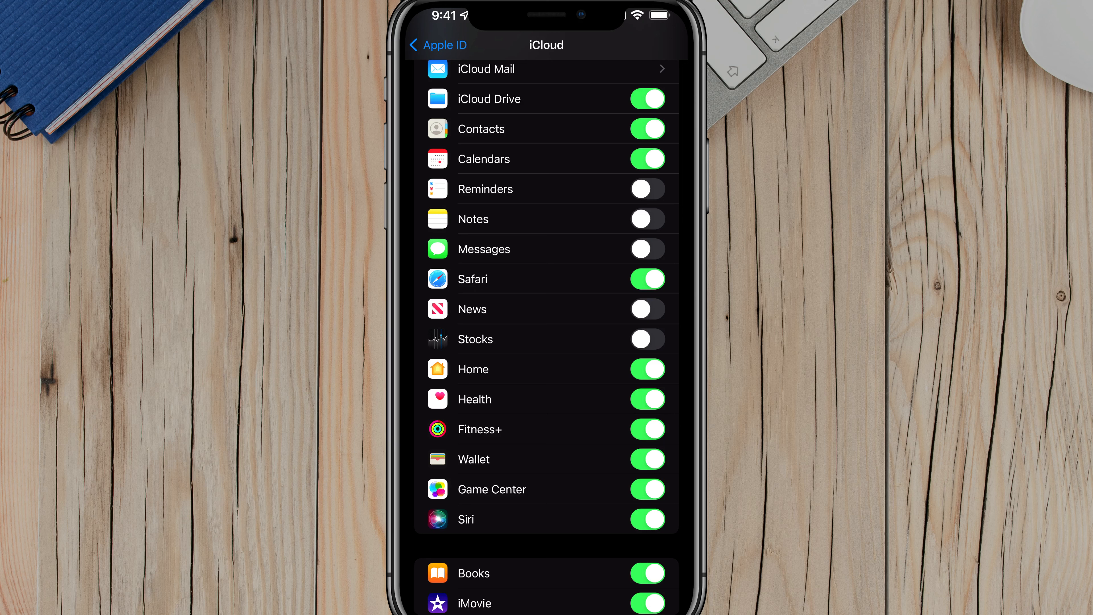
left_click(648, 249)
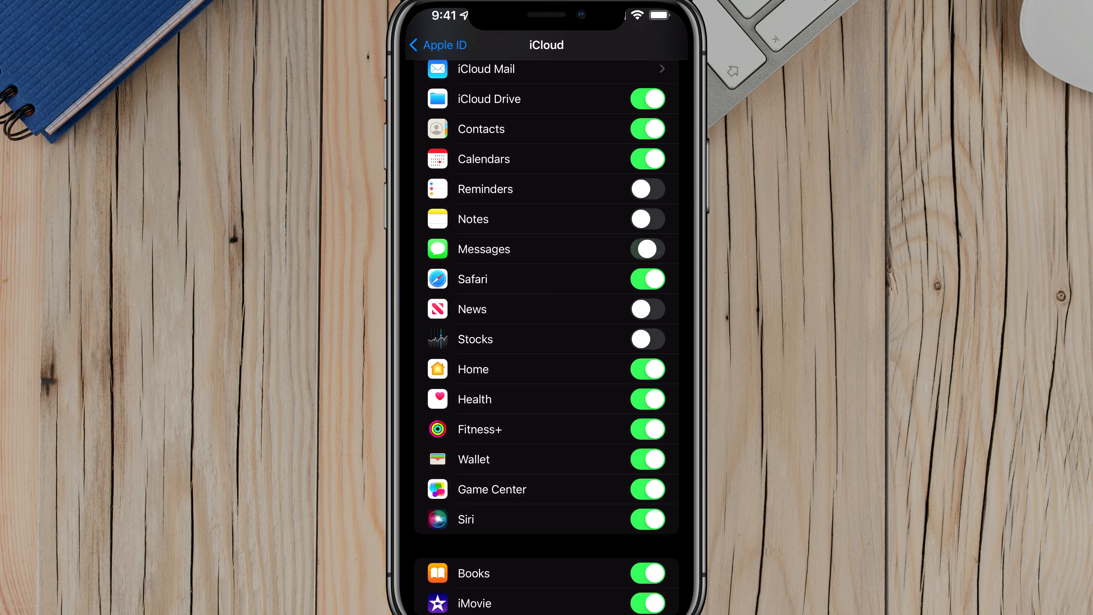
left_click(647, 249)
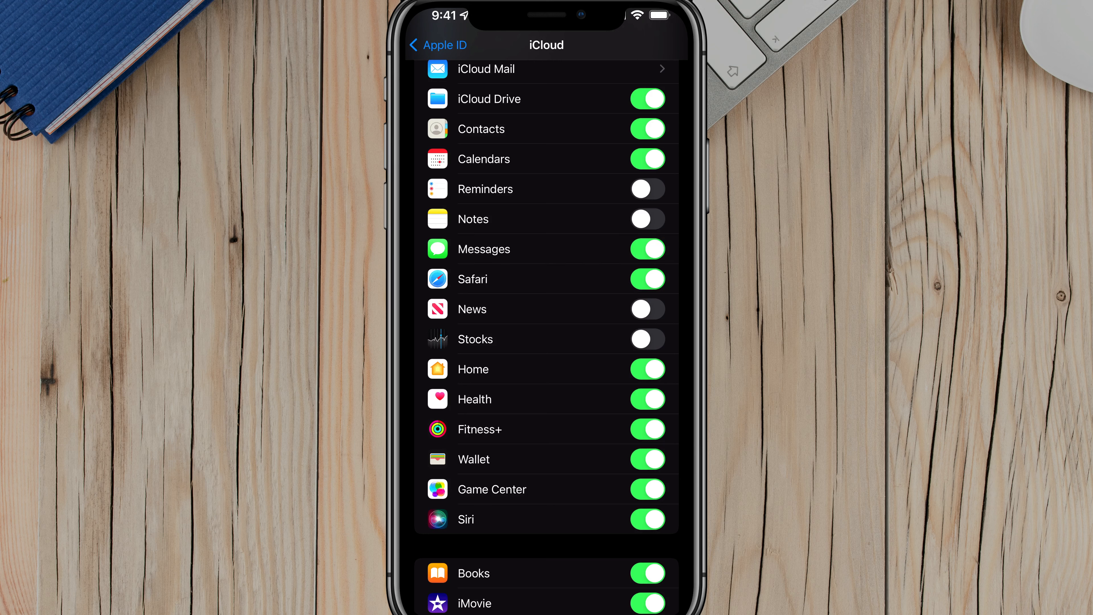
scroll("down", 3)
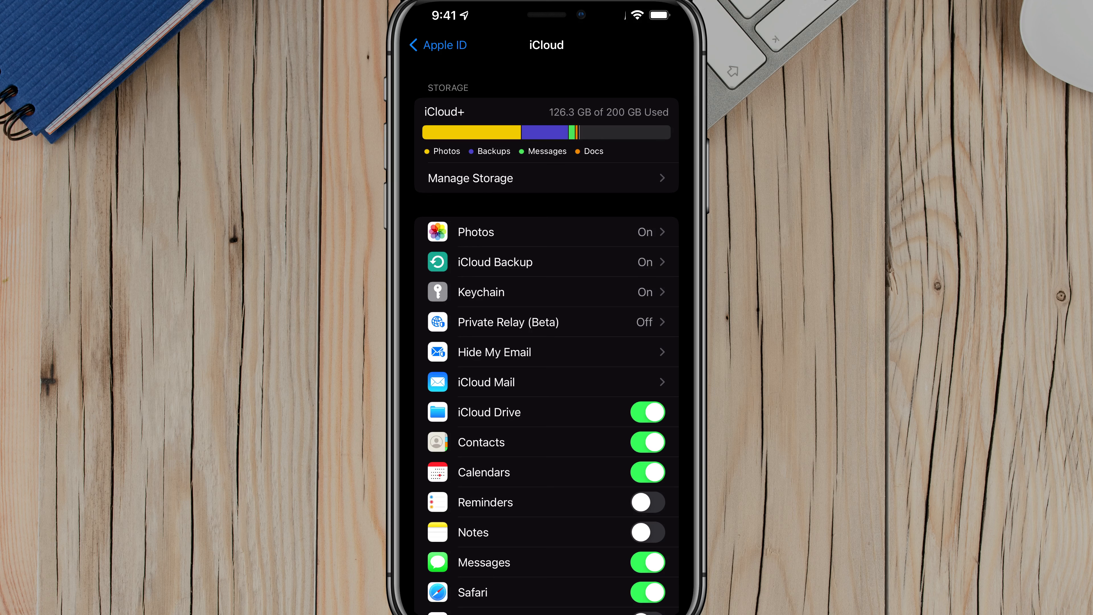
- Start a manual backup with Back Up Now from the iCloud Backup page
left_click(500, 261)
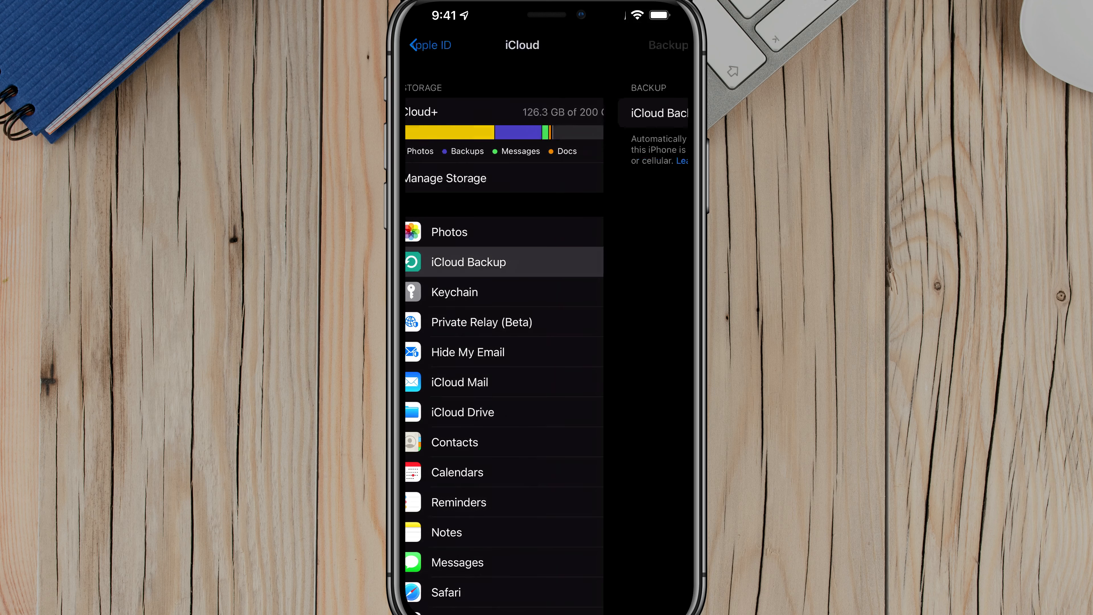
left_click(468, 261)
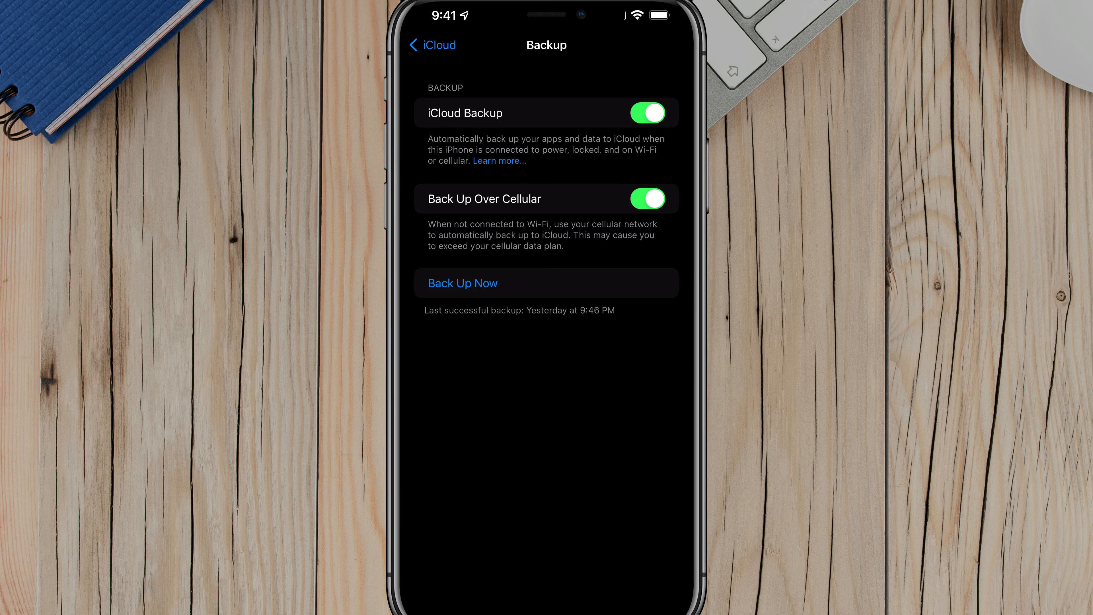
left_click(463, 283)
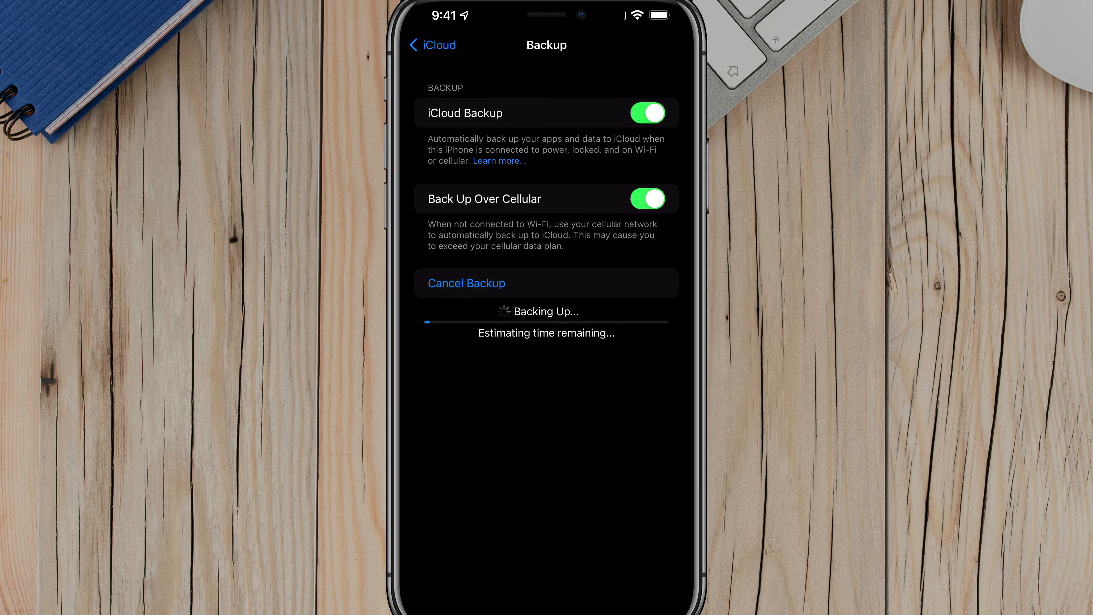